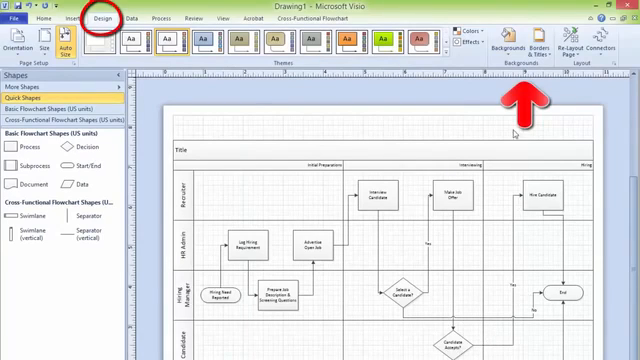
# Step: Apply the world-map background with a black title block, date and page number
pyautogui.click(501, 40)
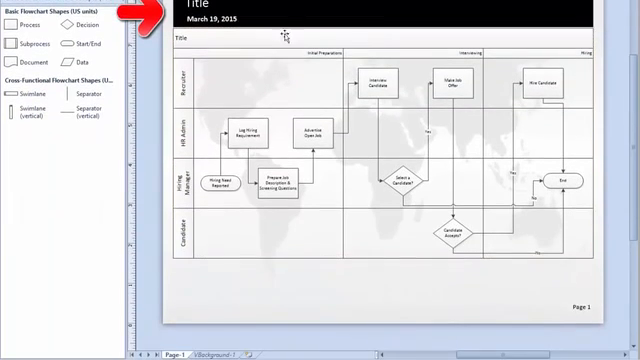
pyautogui.moveTo(248, 185)
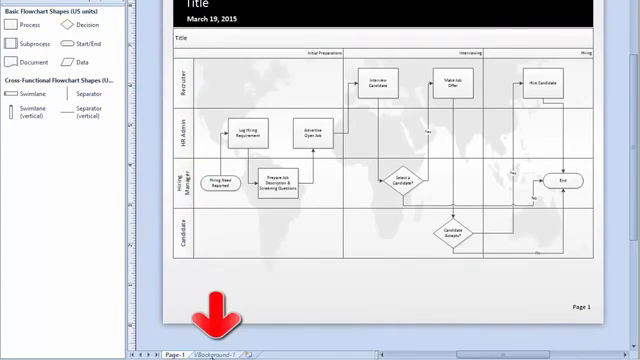
# Step: Edit the title on VBackground-1 to read ProgZone
pyautogui.click(195, 353)
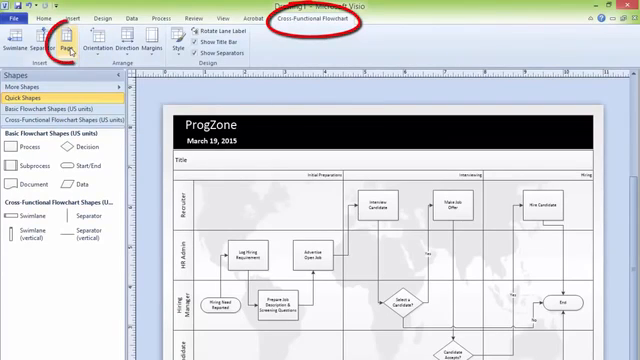
pyautogui.moveTo(315, 165)
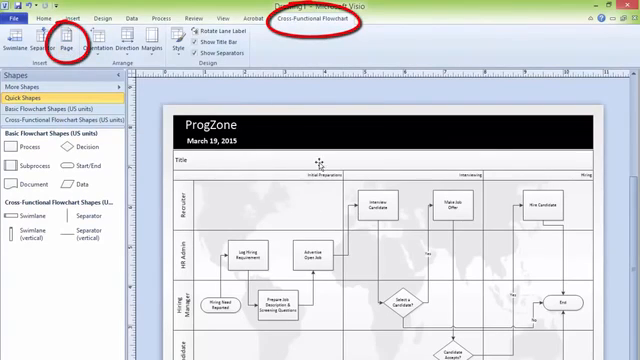
# Step: Rename the swimlane title to 'Human Resource Recruiting – Swimlane Diagram'
pyautogui.write('Human Resource Recruiting – Swimlane Diagram')
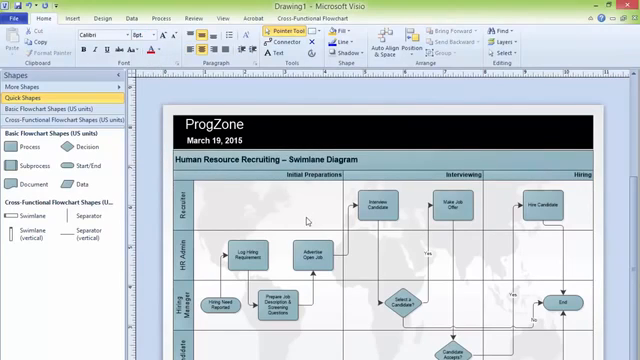
pyautogui.moveTo(380, 320)
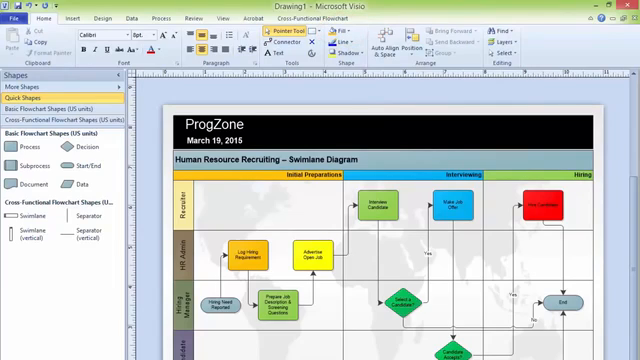
pyautogui.moveTo(315, 313)
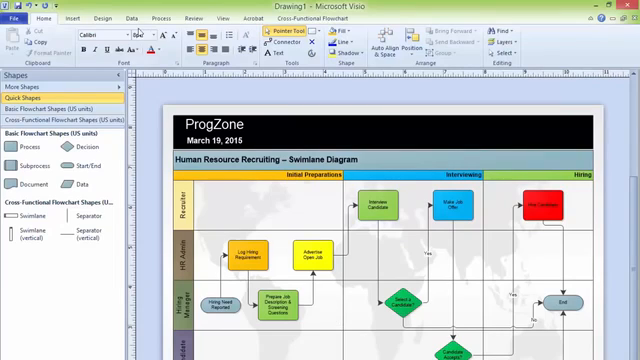
# Step: Insert Page-2 as a blank cross-functional flowchart with four swimlanes
pyautogui.click(312, 18)
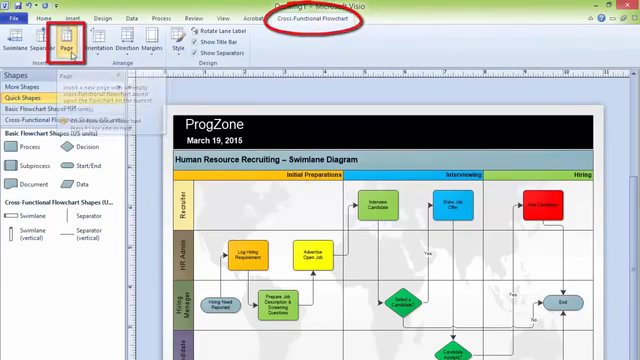
pyautogui.click(66, 46)
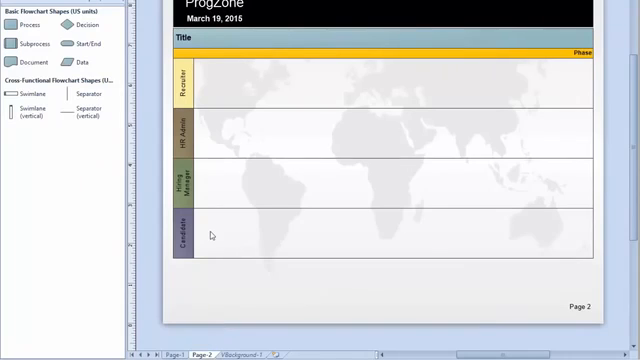
pyautogui.moveTo(222, 38)
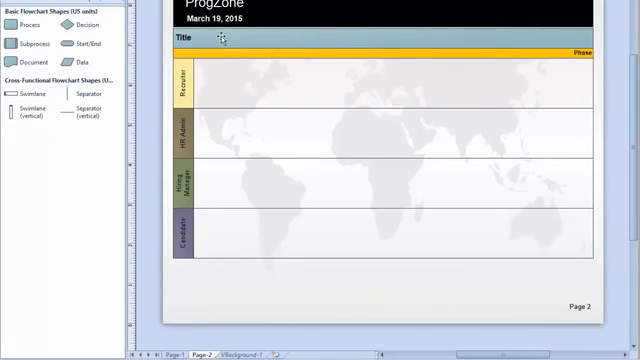
pyautogui.moveTo(367, 57)
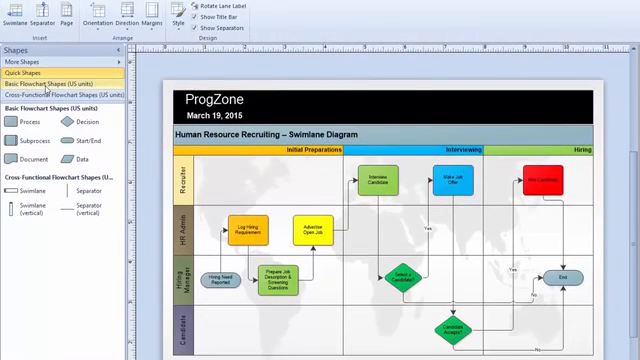
# Step: Place an off-page reference in the Recruiter lane linked to Page-2 with synchronized text
pyautogui.click(52, 84)
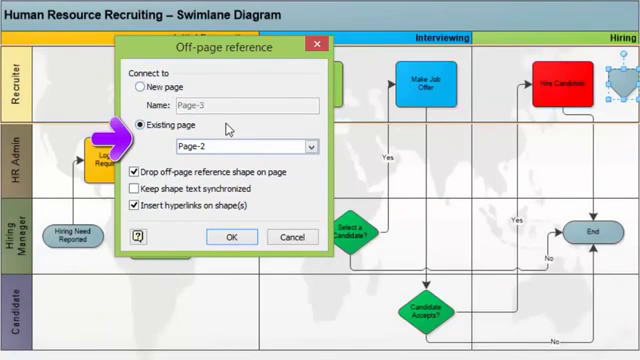
pyautogui.moveTo(222, 150)
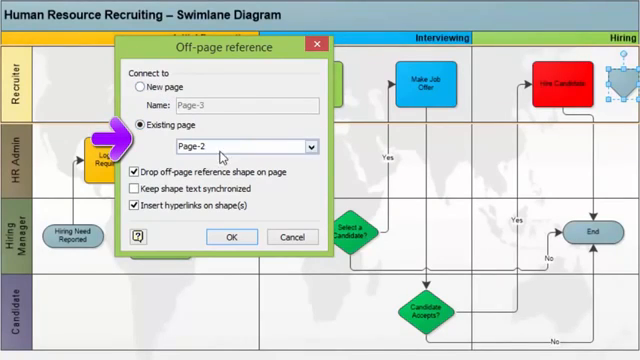
pyautogui.moveTo(300, 186)
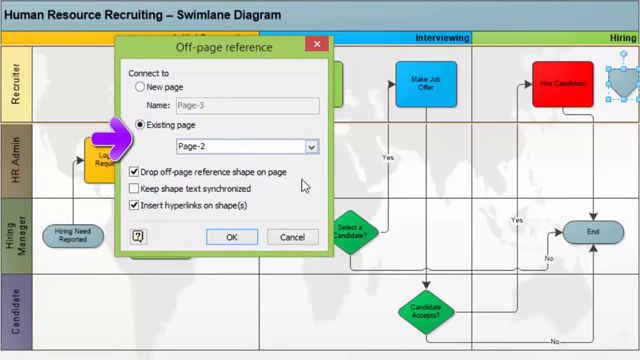
pyautogui.click(134, 189)
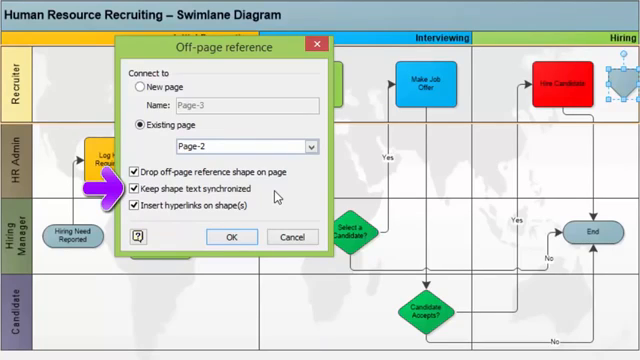
pyautogui.moveTo(227, 218)
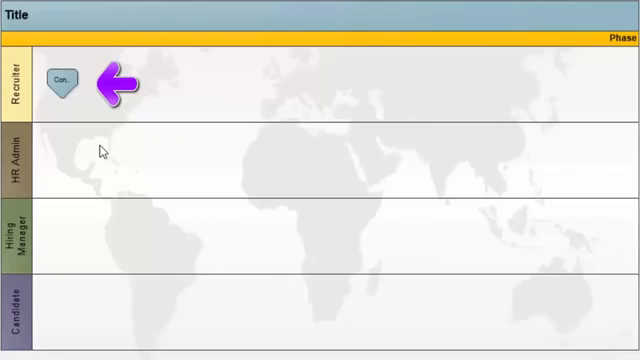
# Step: Select the matching off-page reference at the start of Page-2's Recruiter lane
pyautogui.click(65, 79)
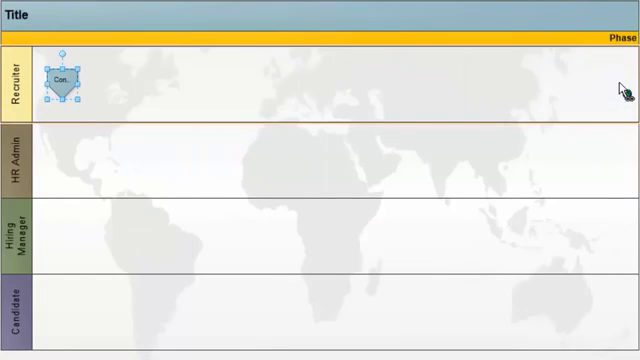
pyautogui.moveTo(95, 116)
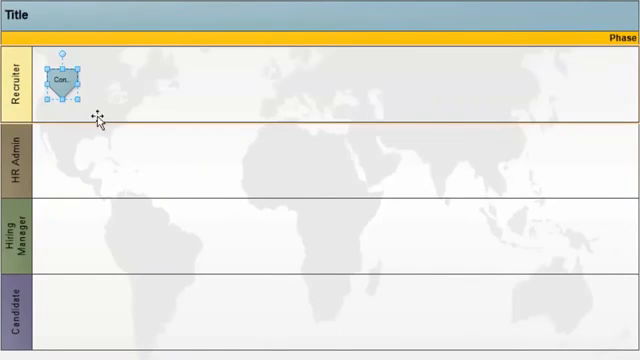
pyautogui.moveTo(4, 213)
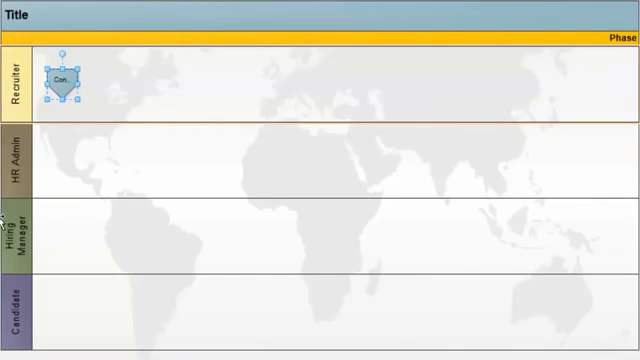
pyautogui.moveTo(54, 160)
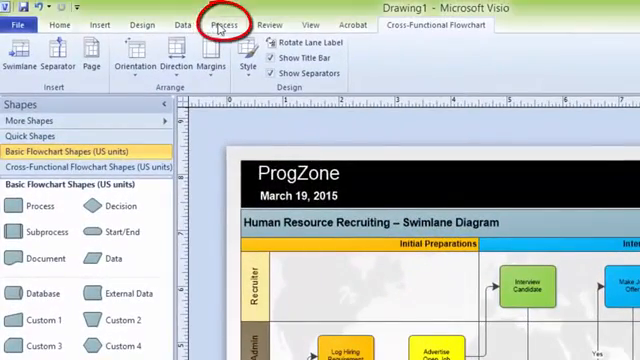
# Step: Run Check Diagram from the Process commands to validate the swimlane diagram
pyautogui.click(211, 25)
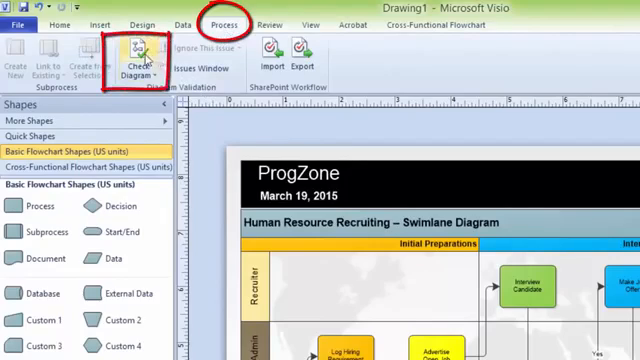
pyautogui.click(131, 55)
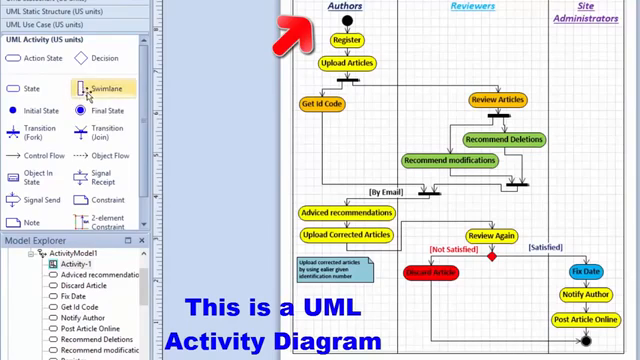
# Step: Select the Swimlane shape in the UML Activity stencil for the Authors/Reviewers/Administrators lanes
pyautogui.click(104, 84)
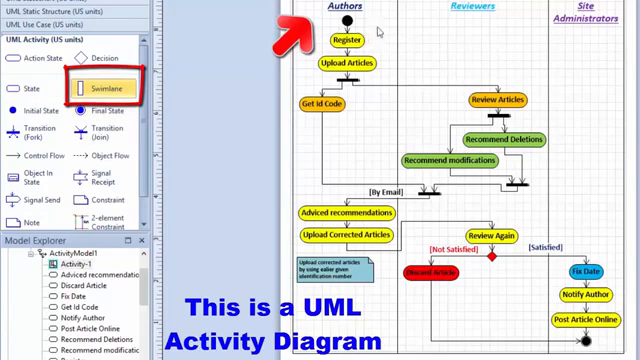
pyautogui.moveTo(585, 66)
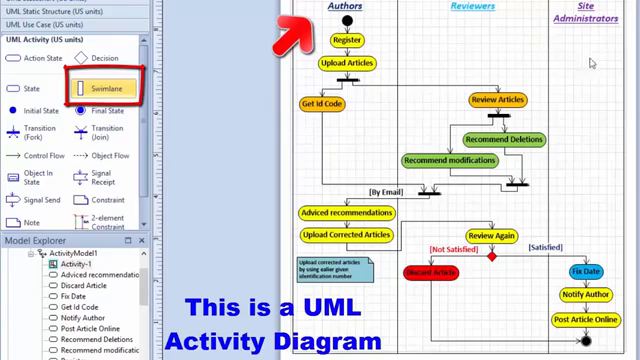